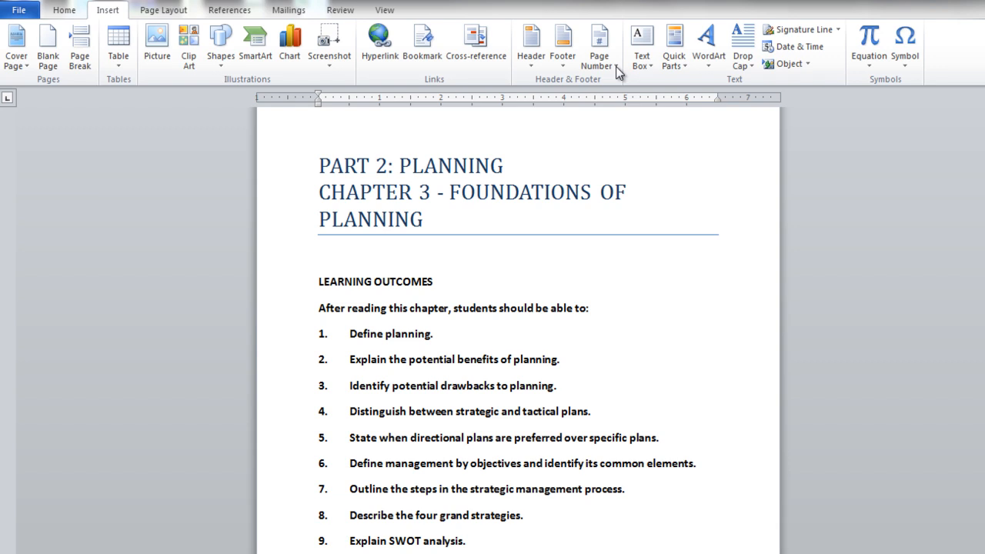
Add a right-aligned 'pg.' page number at the bottom of the page.
click(599, 45)
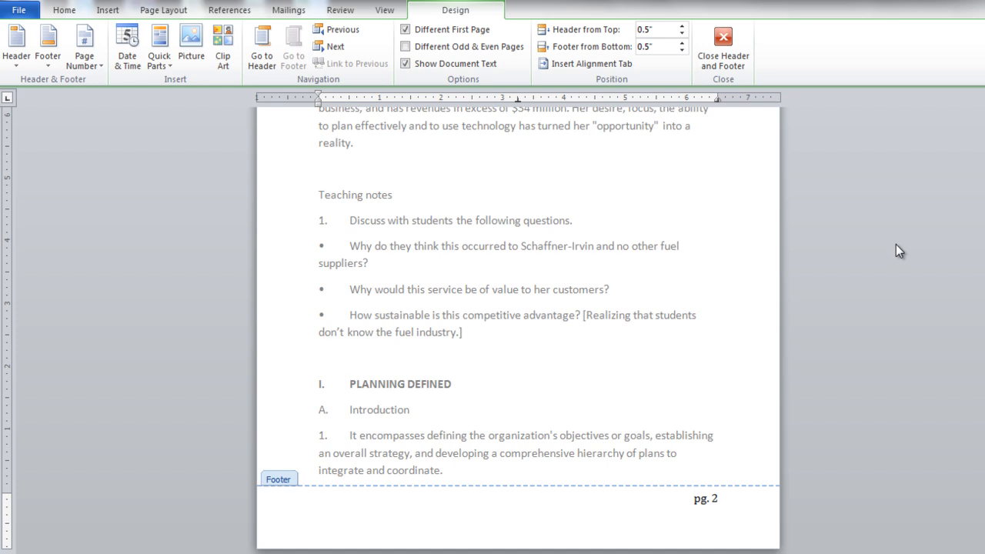
mouse_move(693, 504)
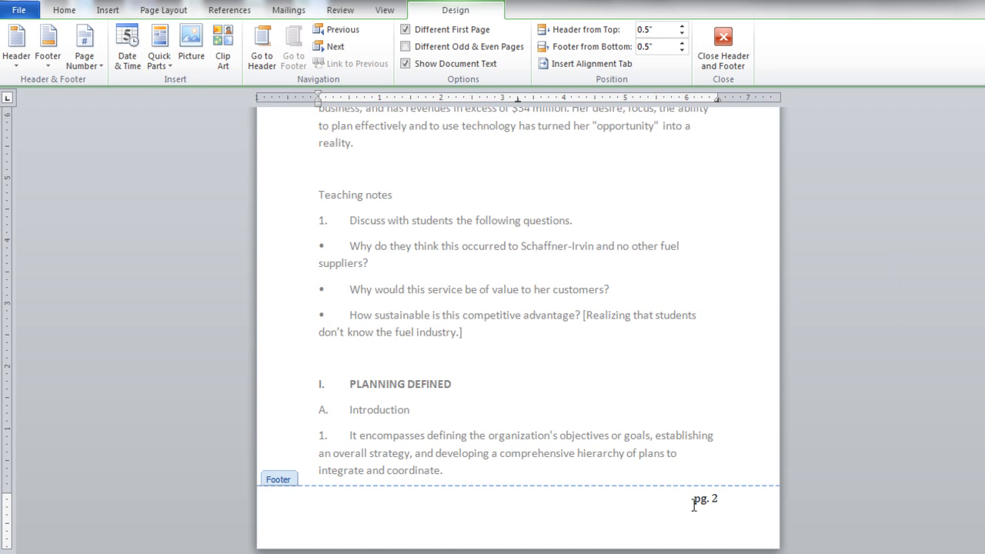
mouse_move(734, 491)
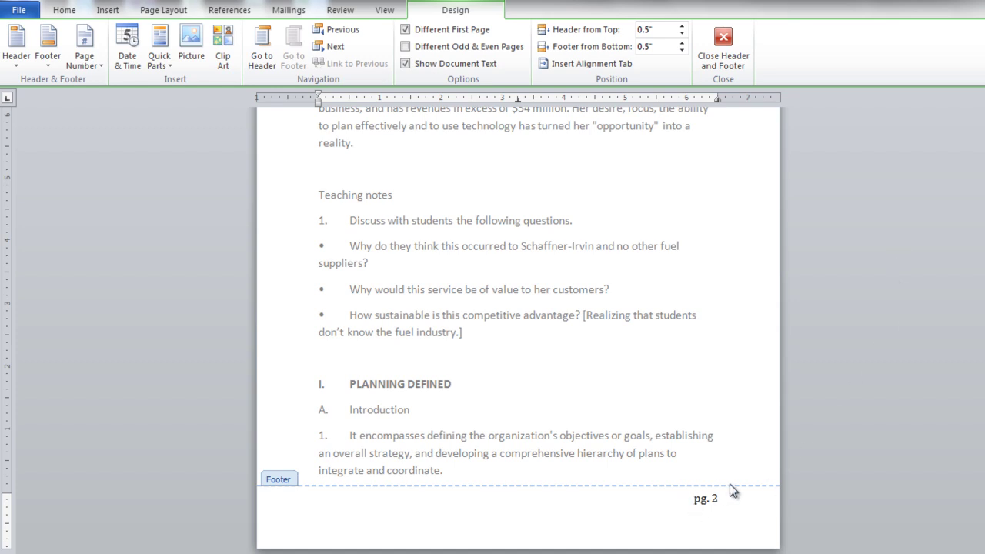
click(695, 498)
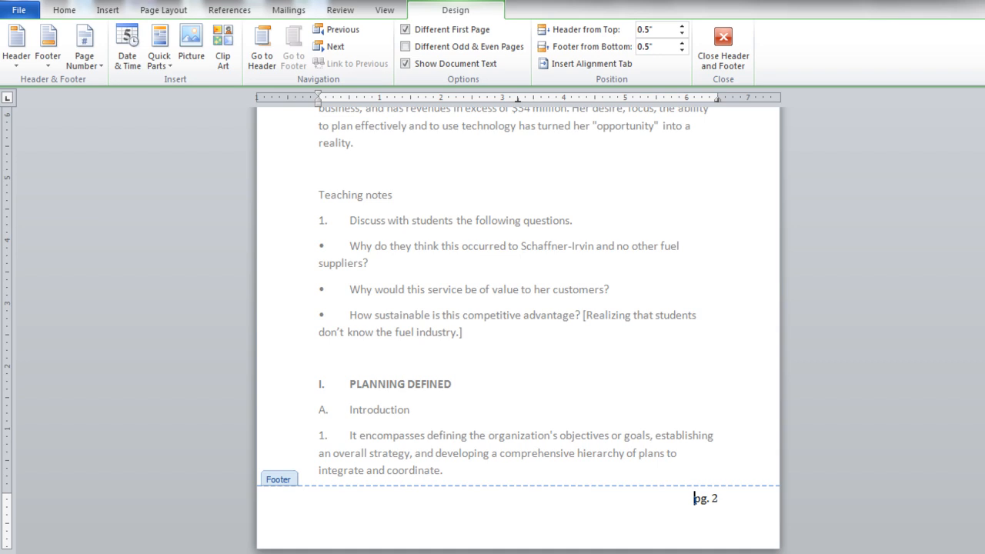
scroll(down, 3)
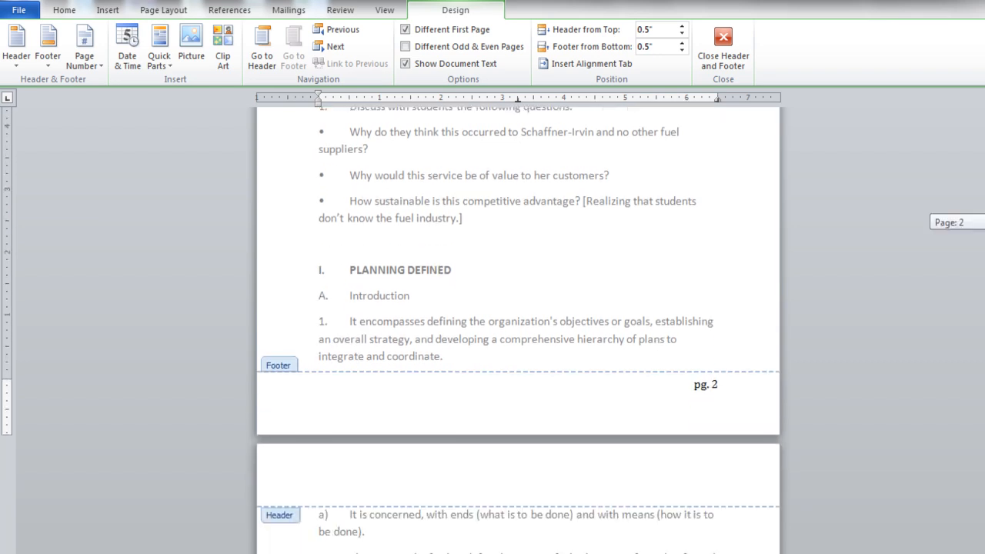
scroll(down, 3)
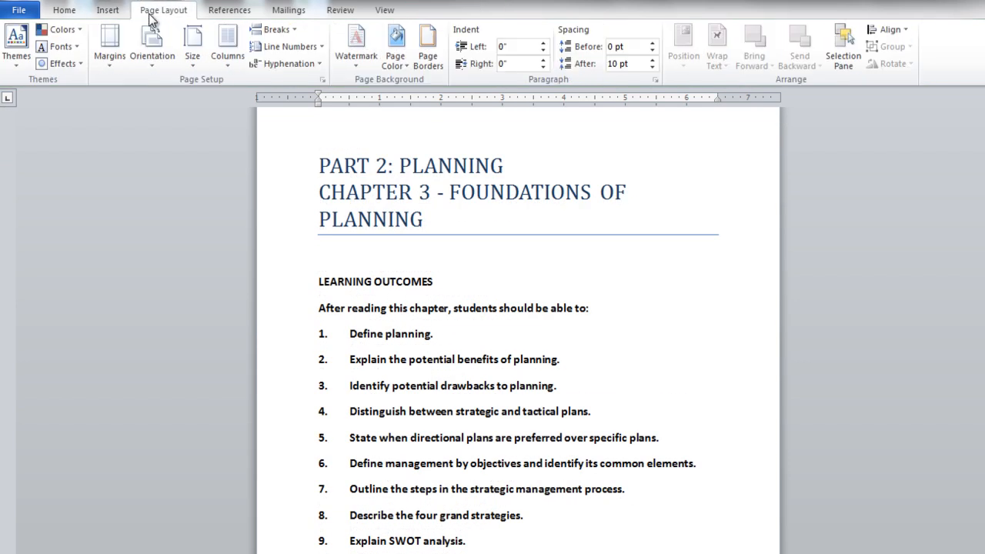
mouse_move(323, 80)
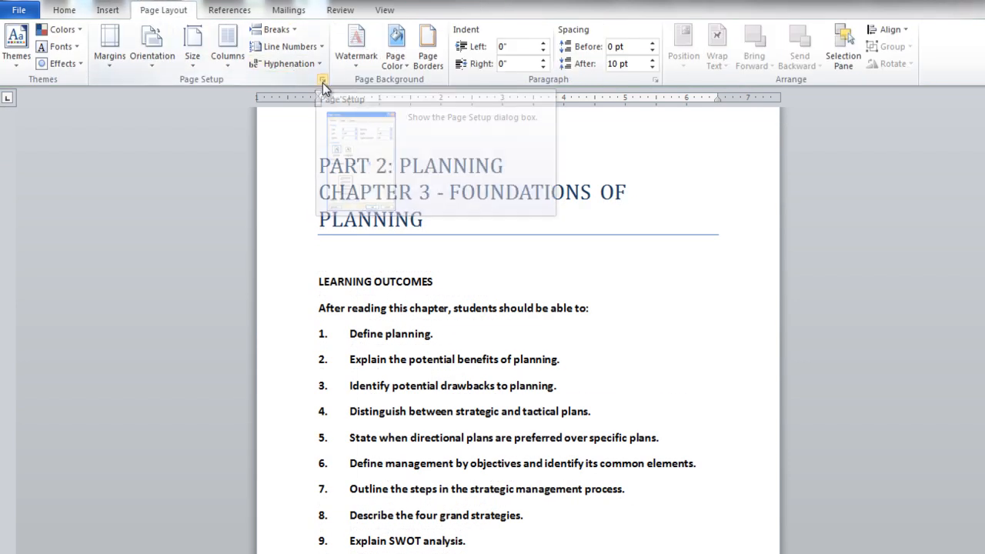
Turn on Different first page in Page Setup for the whole document.
click(322, 80)
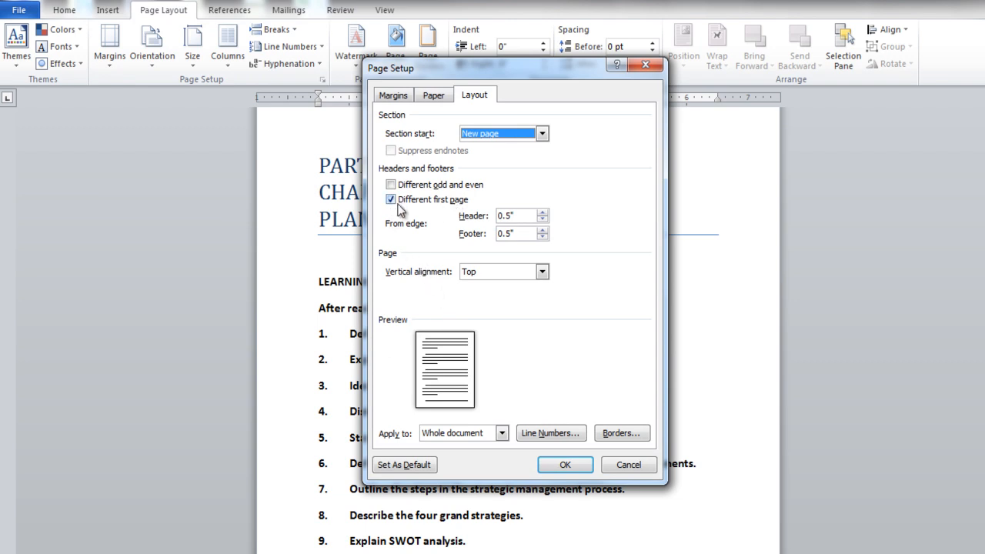
mouse_move(565, 465)
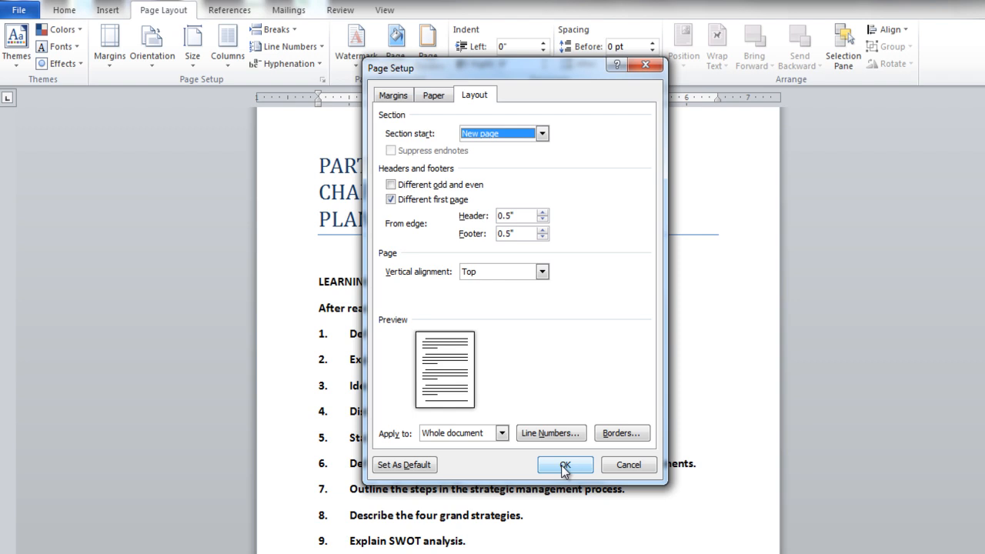
click(564, 465)
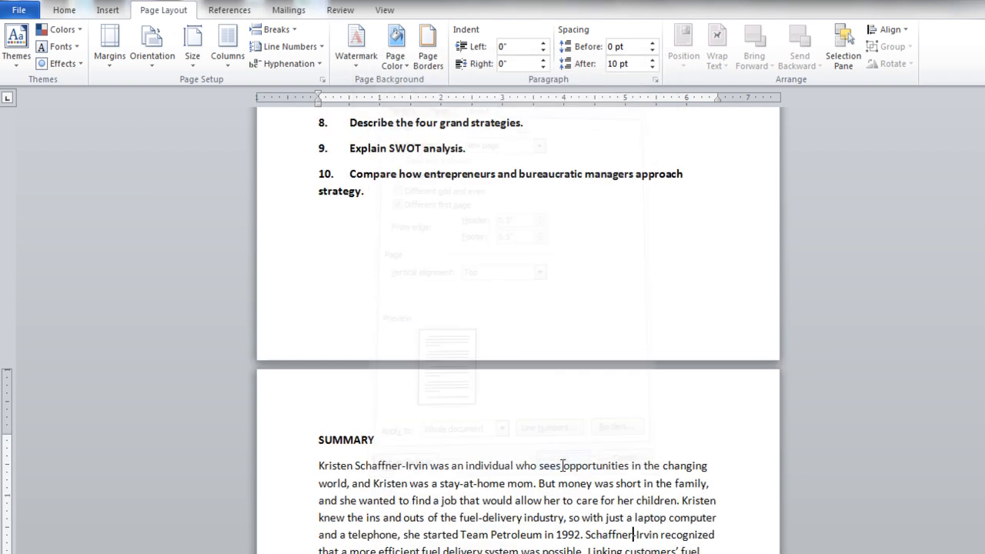
Format page numbers as 1, 2, 3 starting at 1.
click(600, 43)
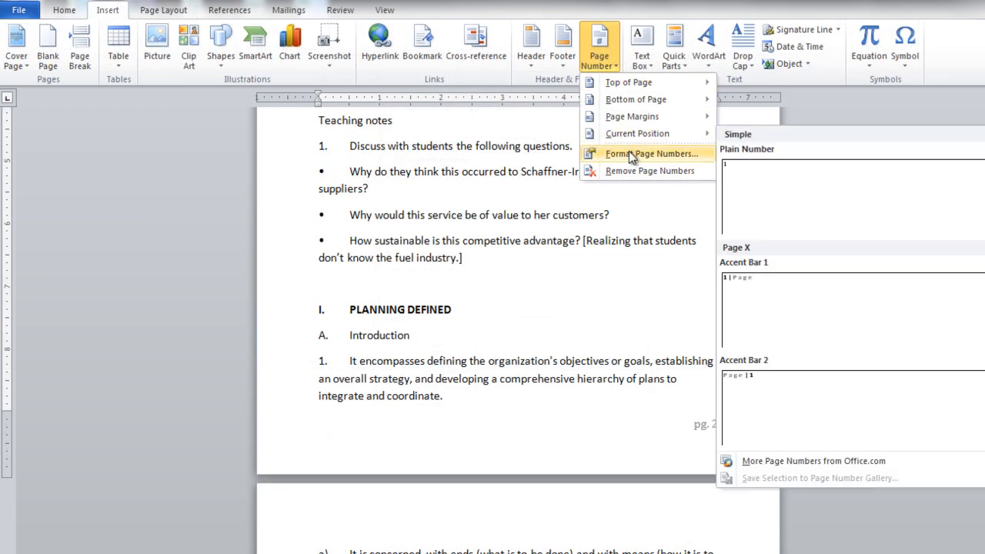
click(653, 153)
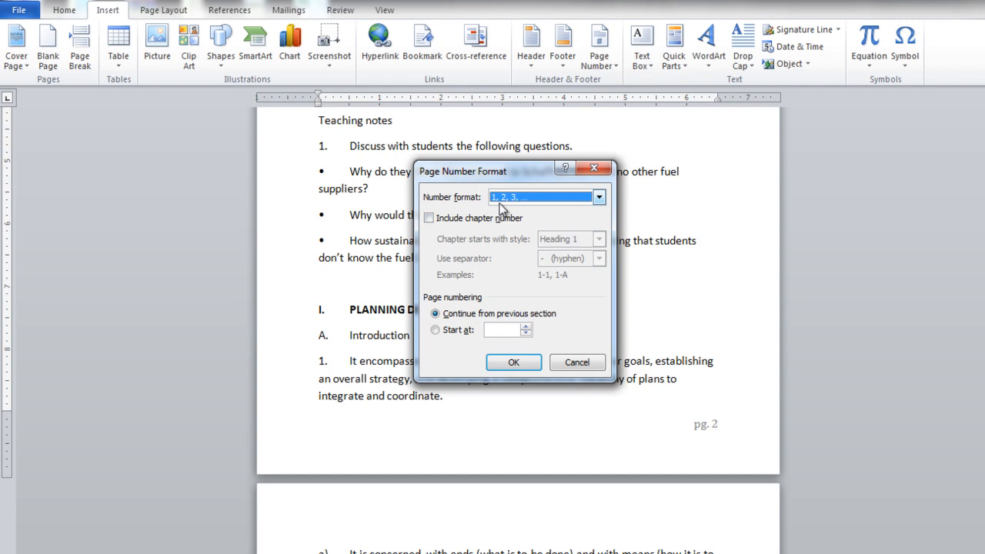
mouse_move(589, 209)
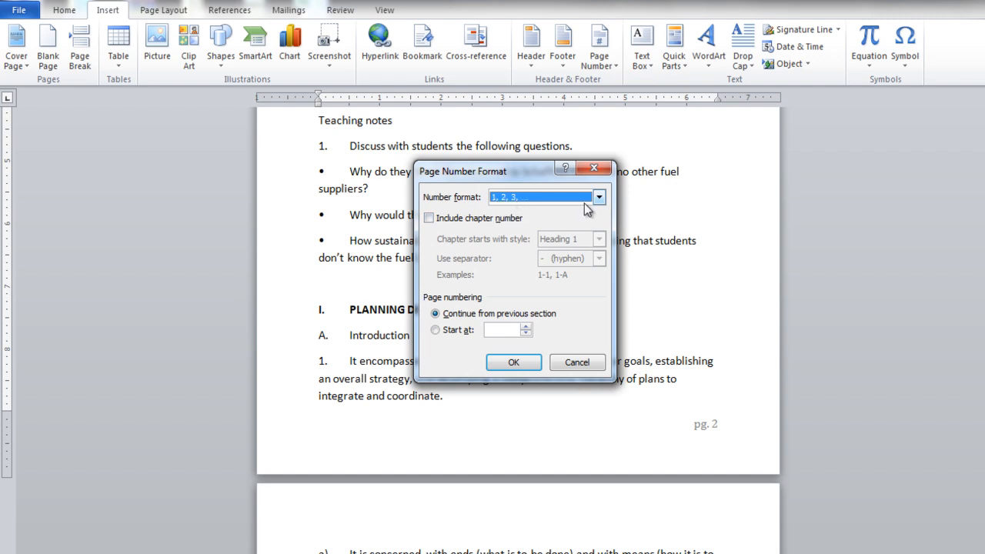
click(598, 197)
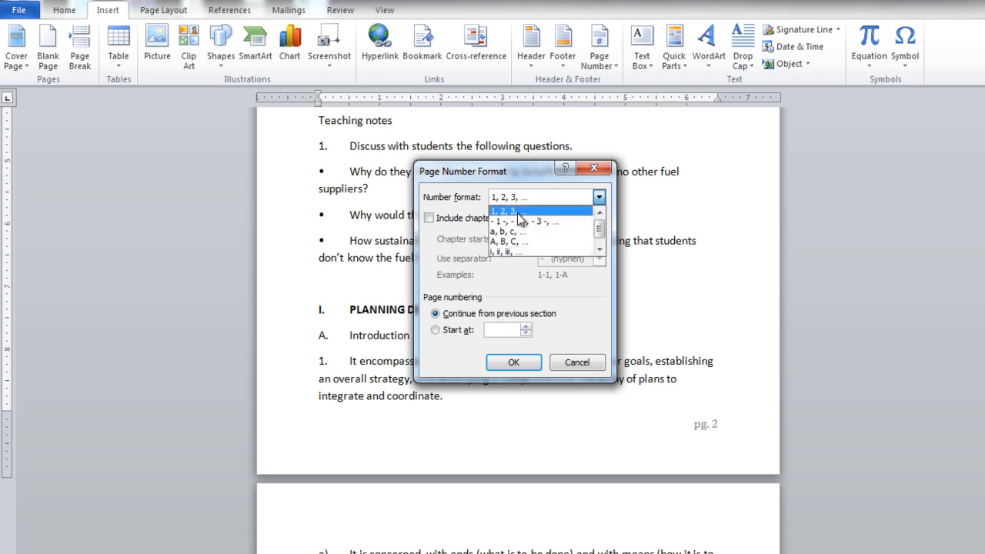
click(516, 212)
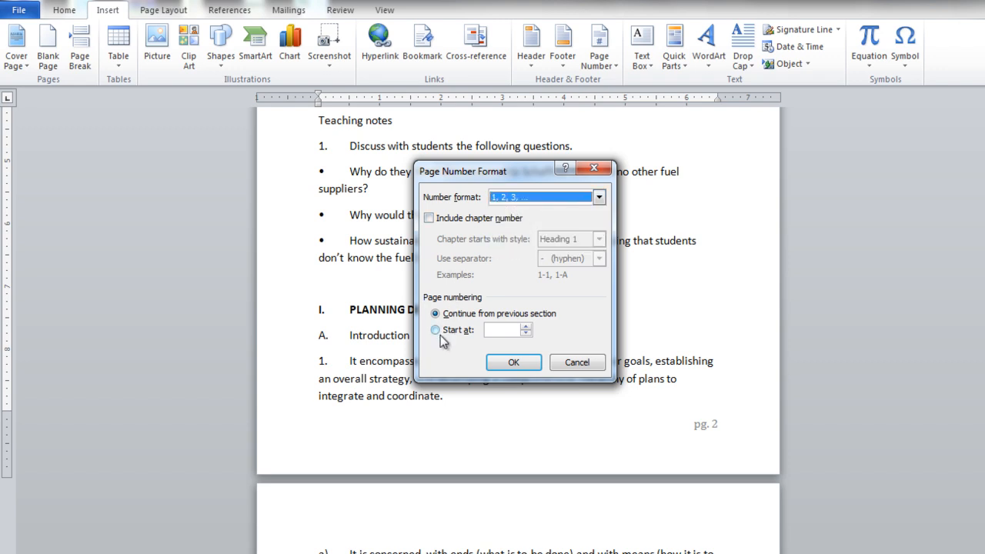
click(436, 329)
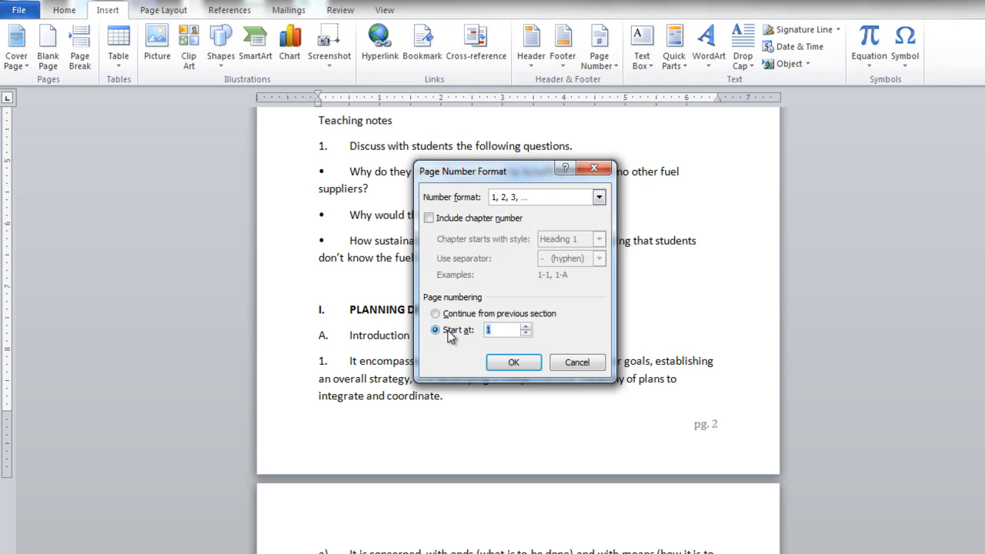